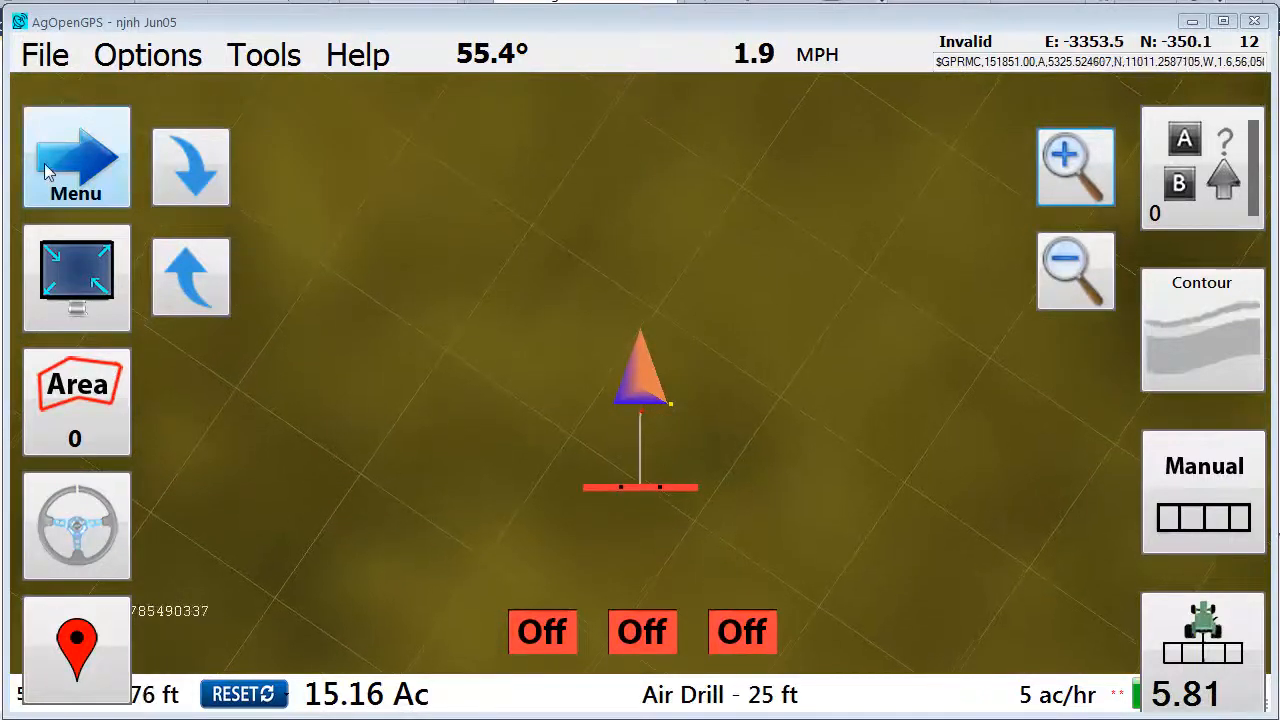
Bring up the Start Boundary dialog from the main Menu's Boundary entry
click(76, 156)
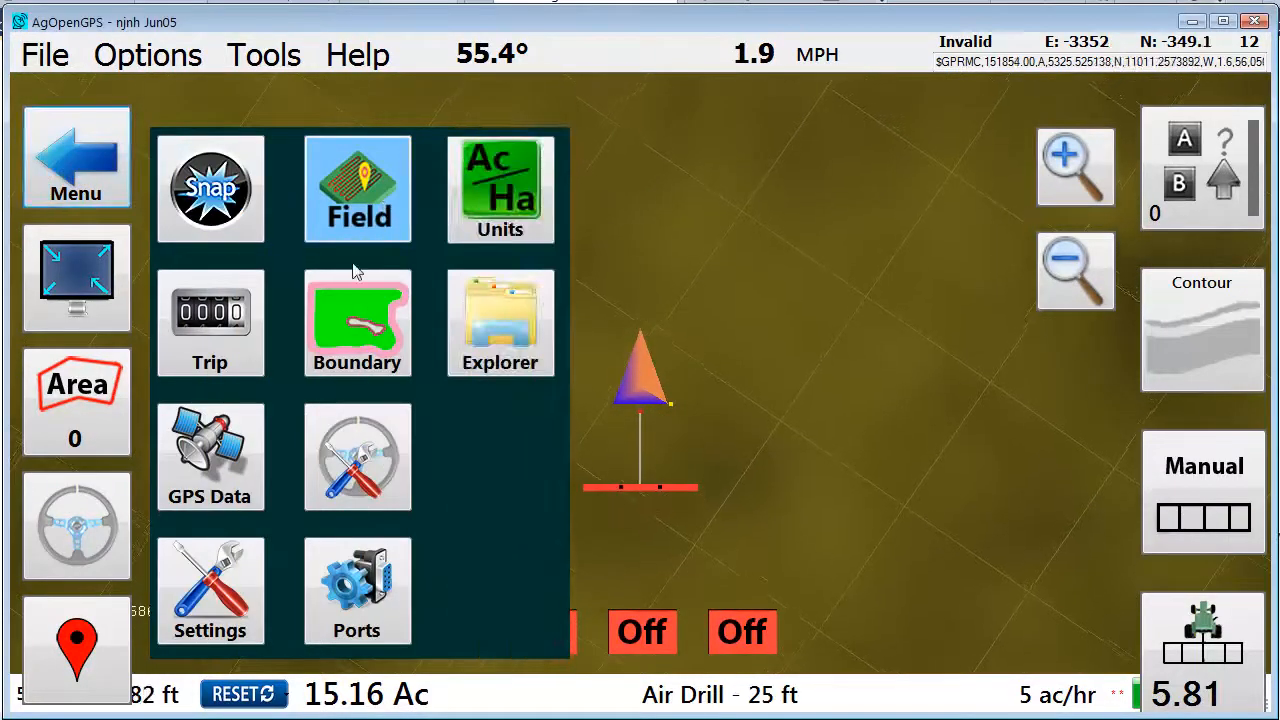
click(356, 322)
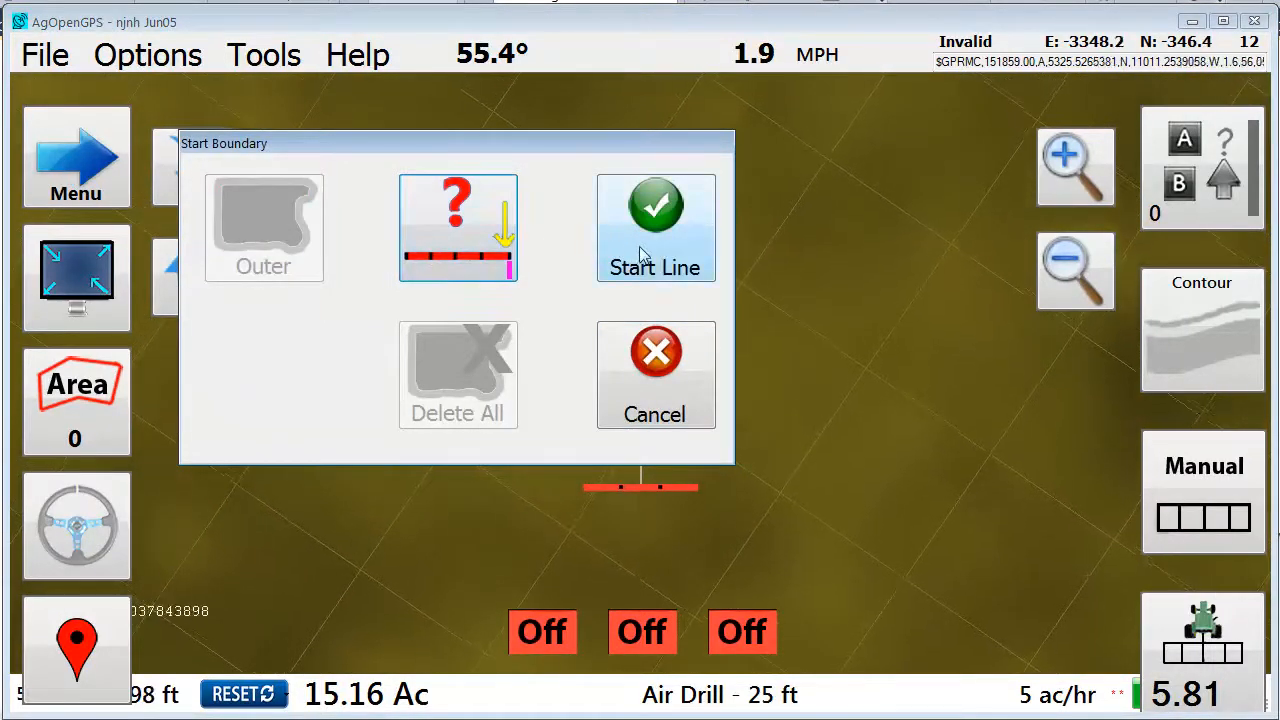
Start a new boundary line and record the path, pausing once and resuming, reaching about 0.1 acre
click(656, 228)
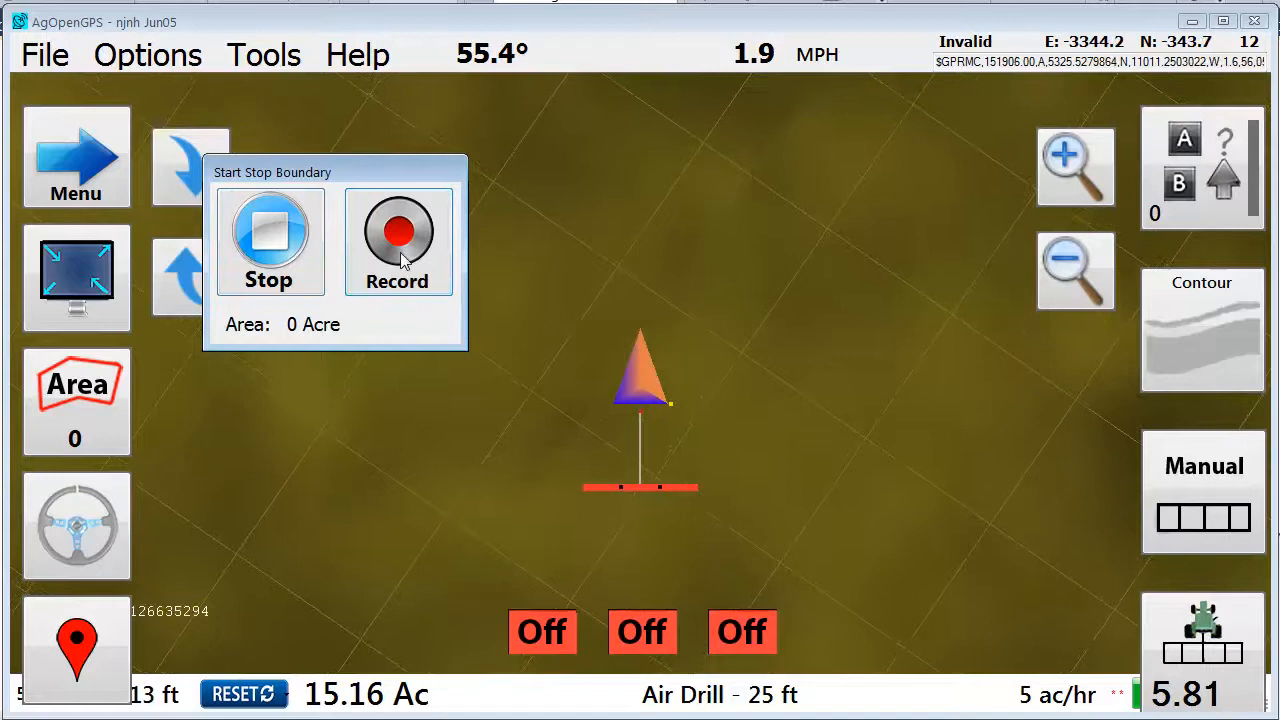
click(398, 240)
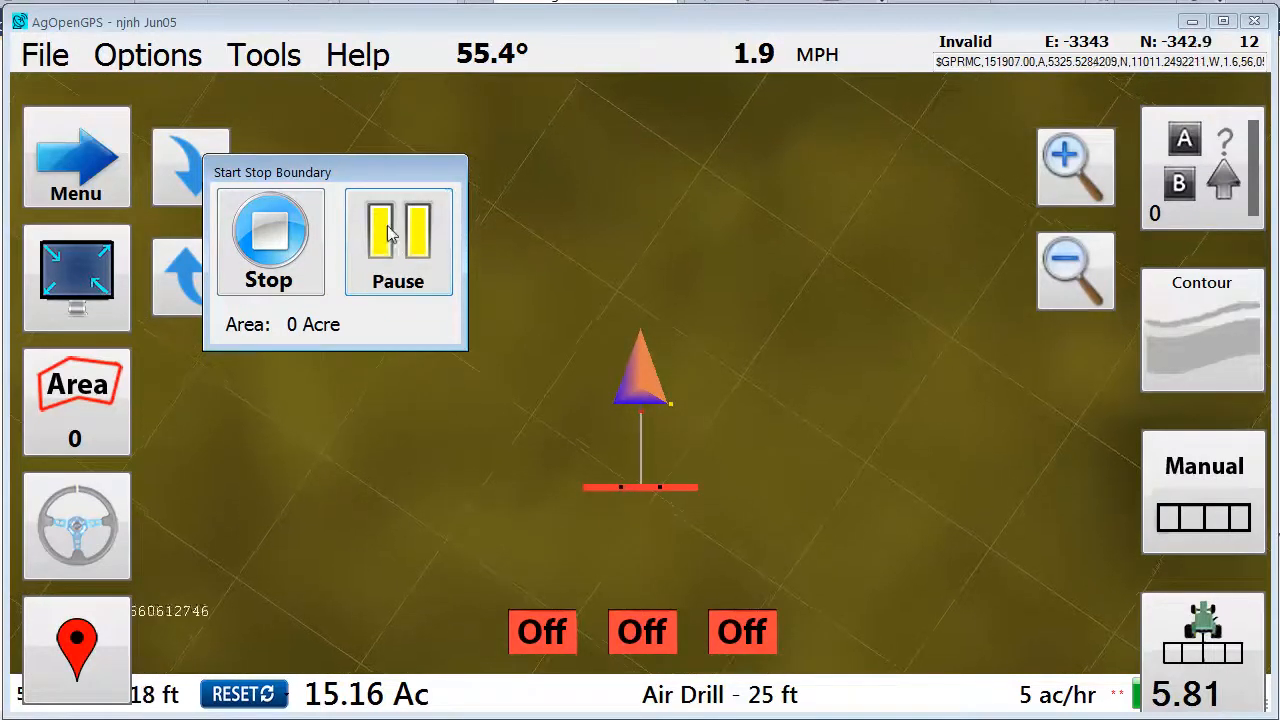
click(398, 240)
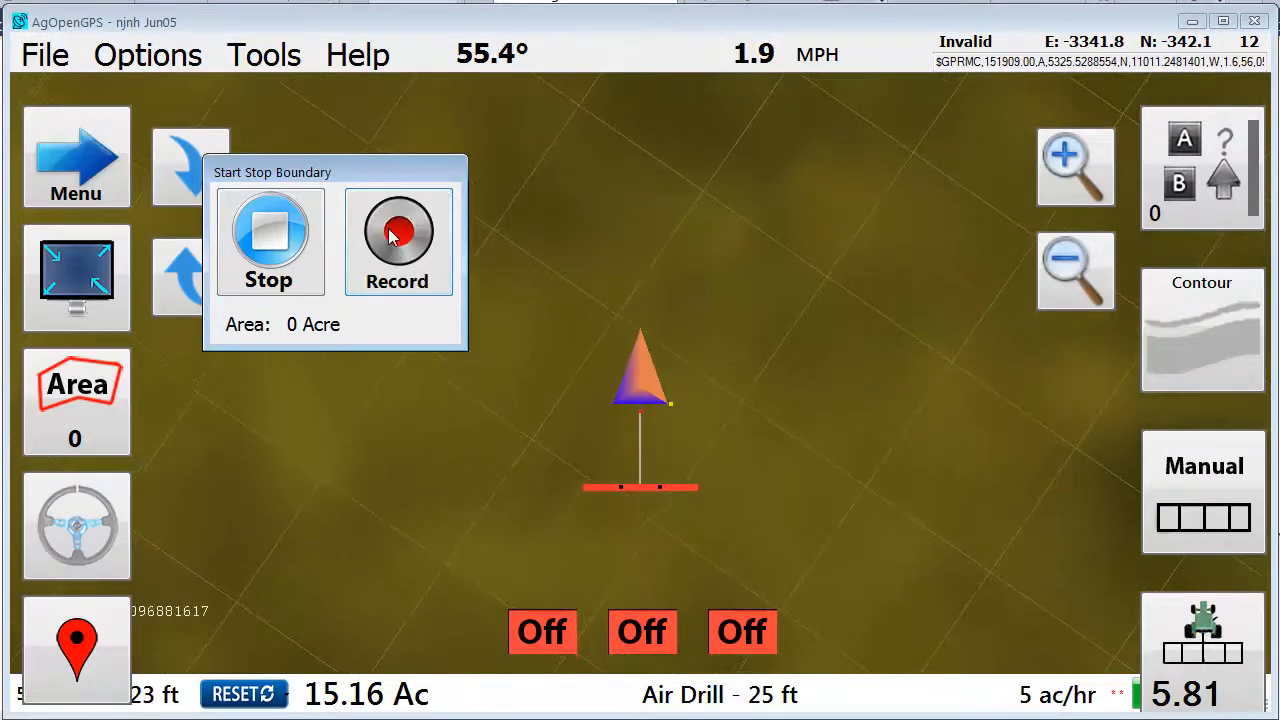
click(398, 240)
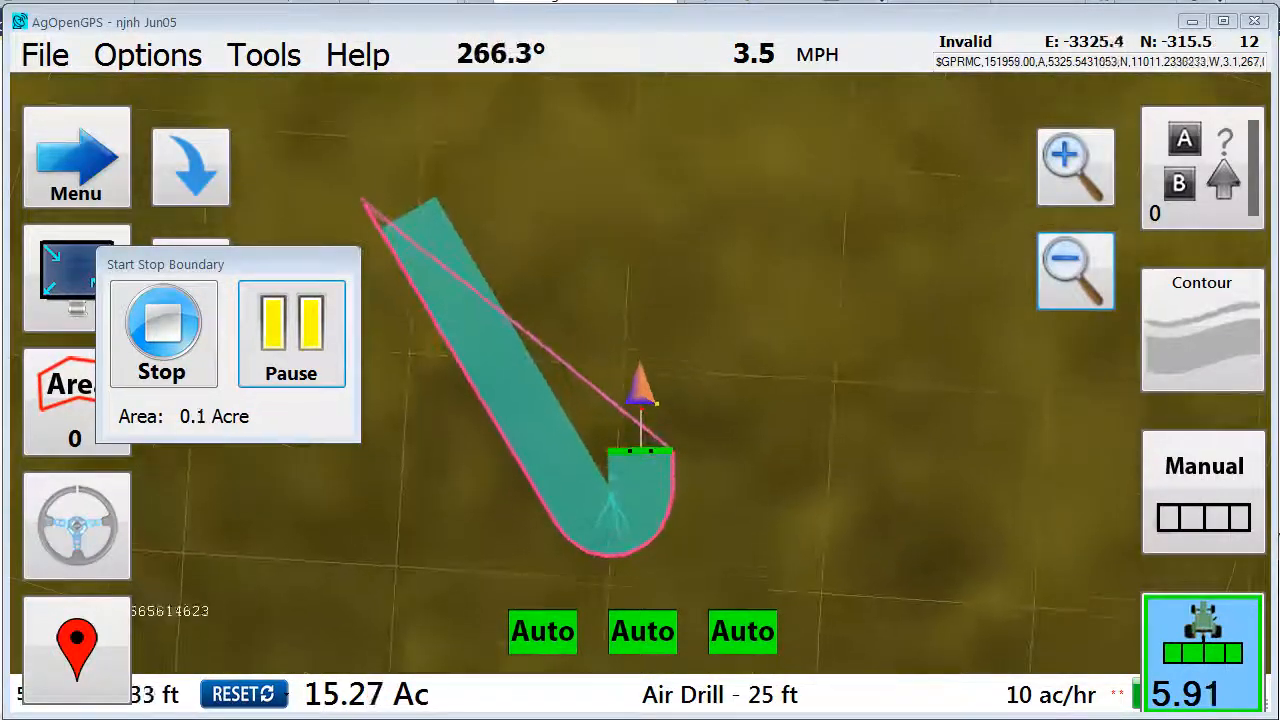
Pause and resume boundary recording while driving the field edge, growing the area to about 0.22 acre
click(292, 332)
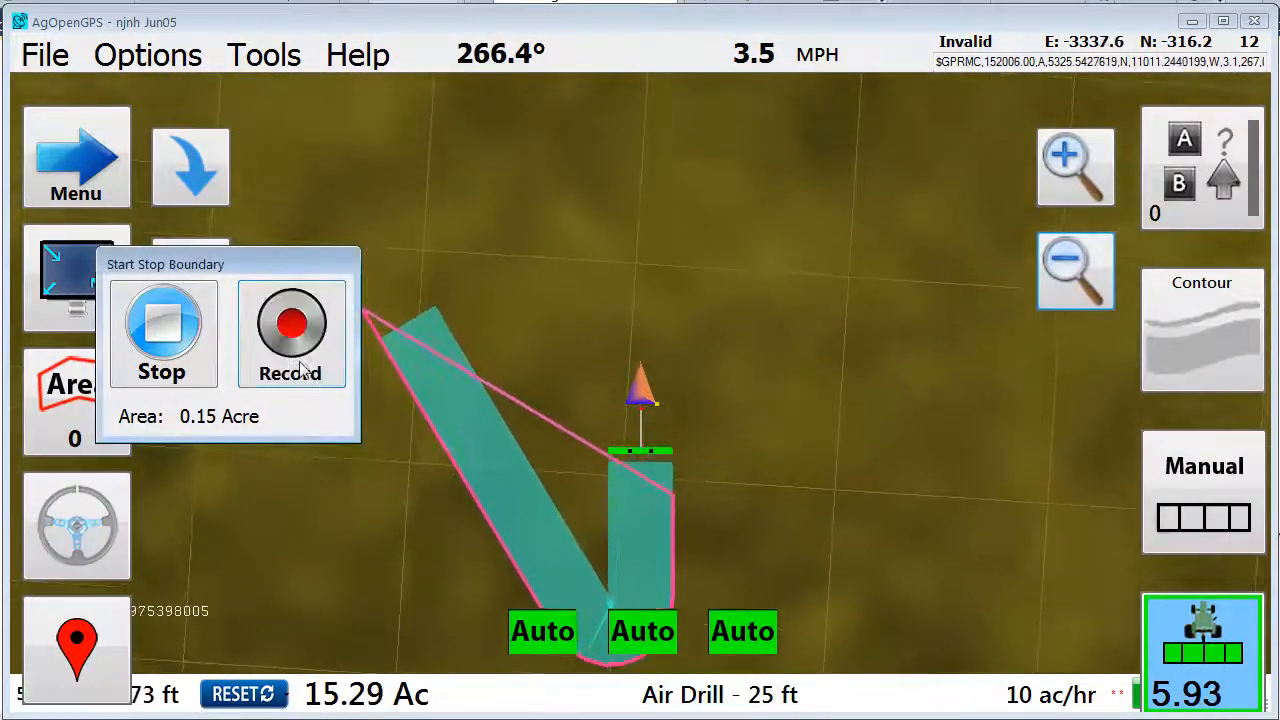
click(292, 332)
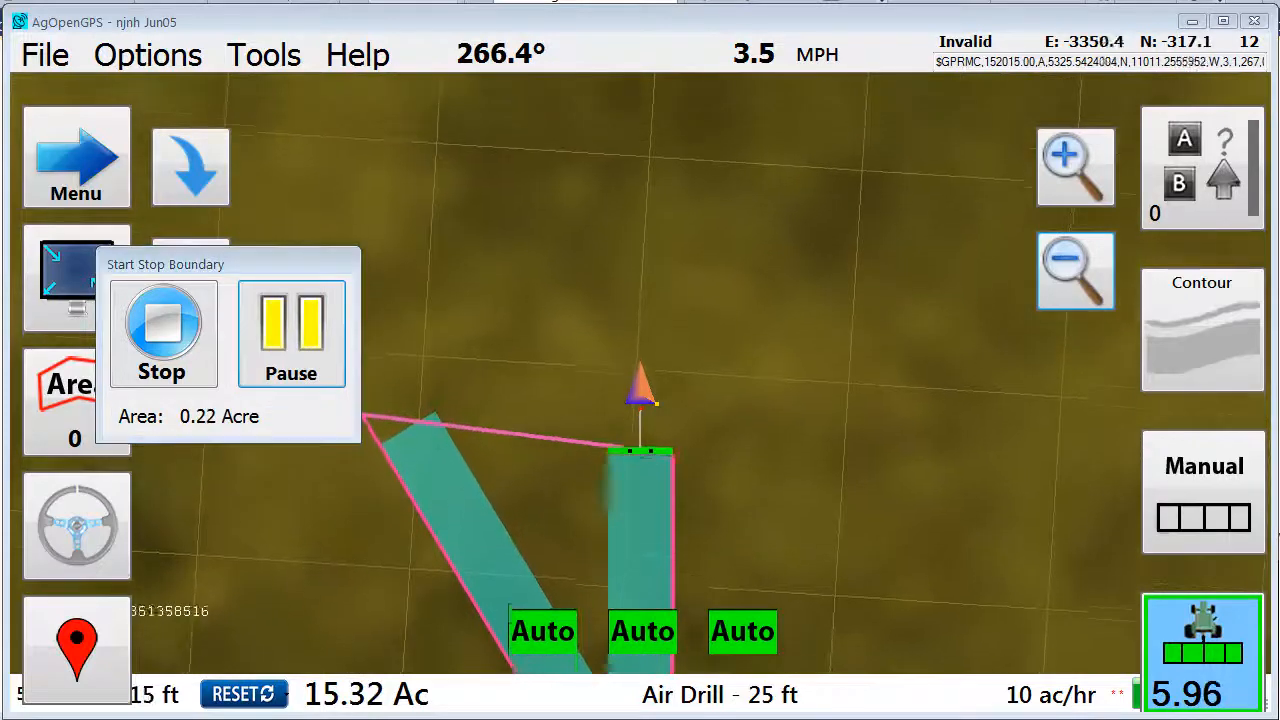